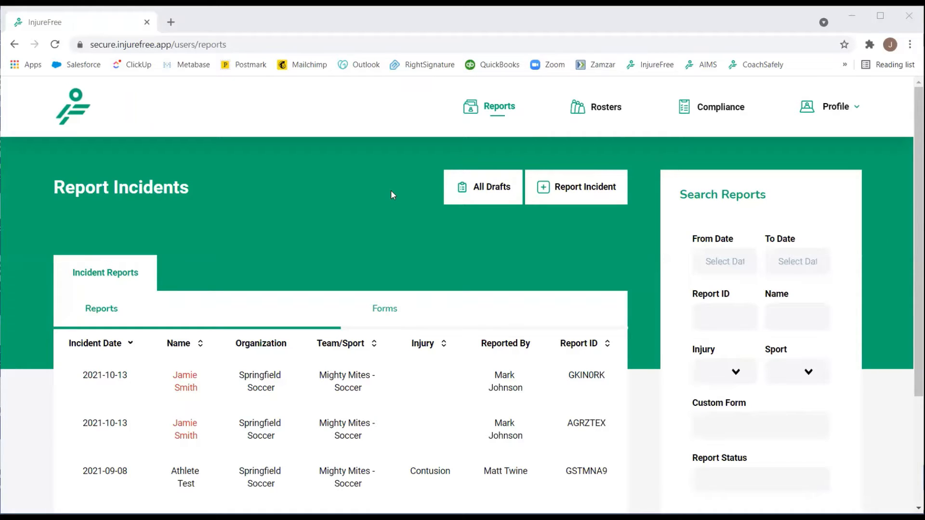
mouse_move(487, 125)
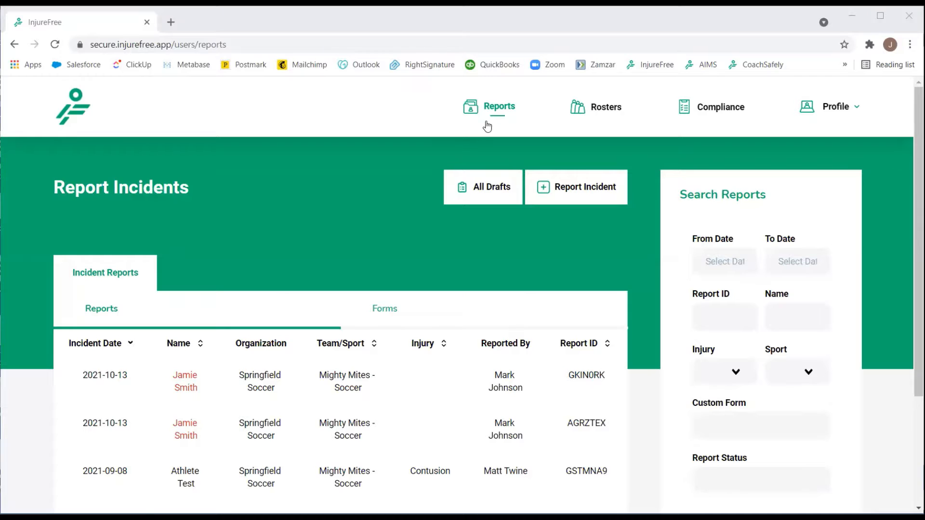
mouse_move(568, 187)
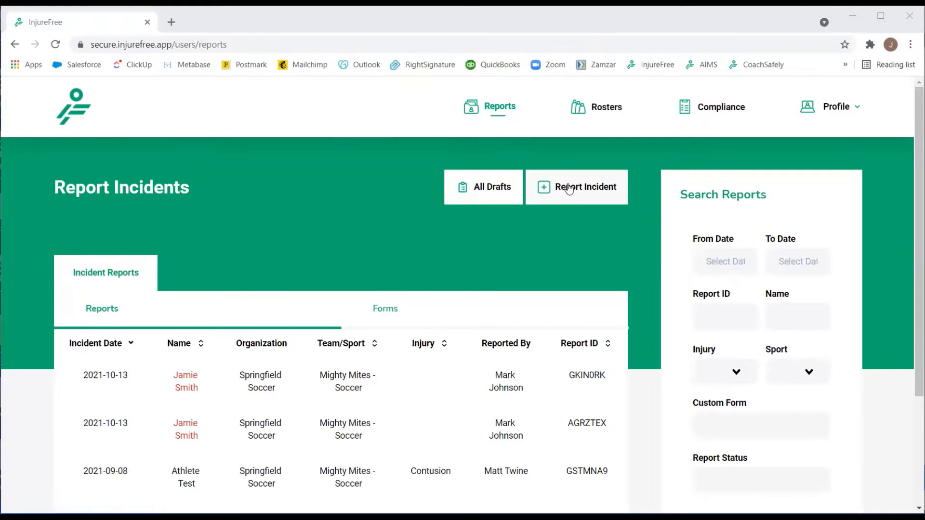
Step: Start a report for a Mighty Mites athlete at an in-season game on 2021-10-13
left_click(585, 187)
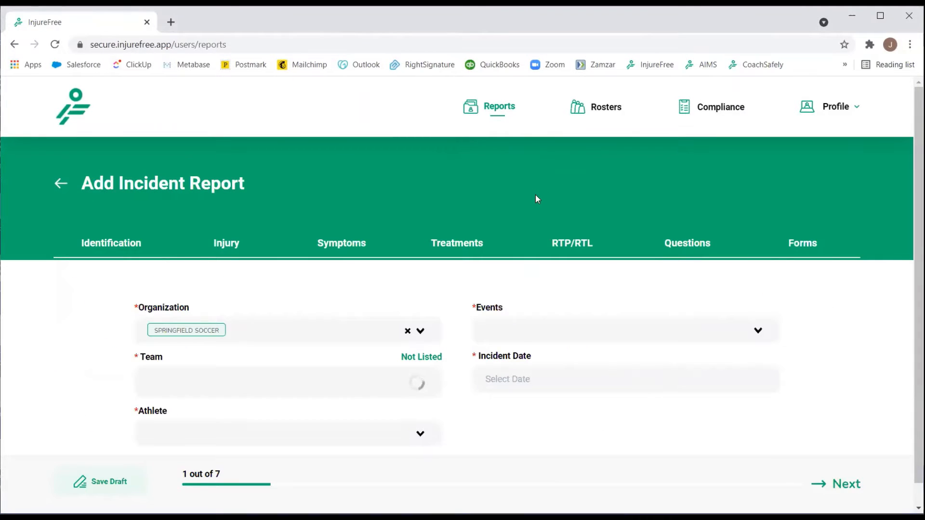
mouse_move(459, 371)
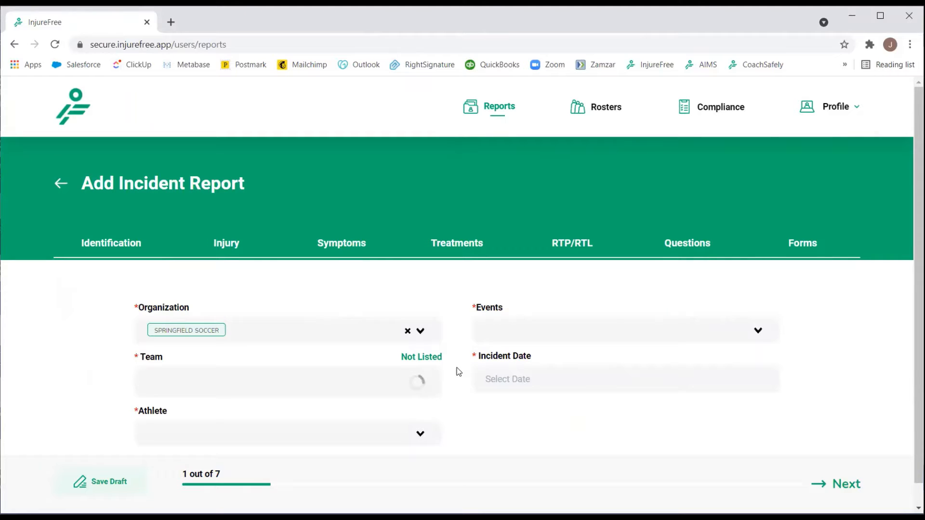
left_click(287, 381)
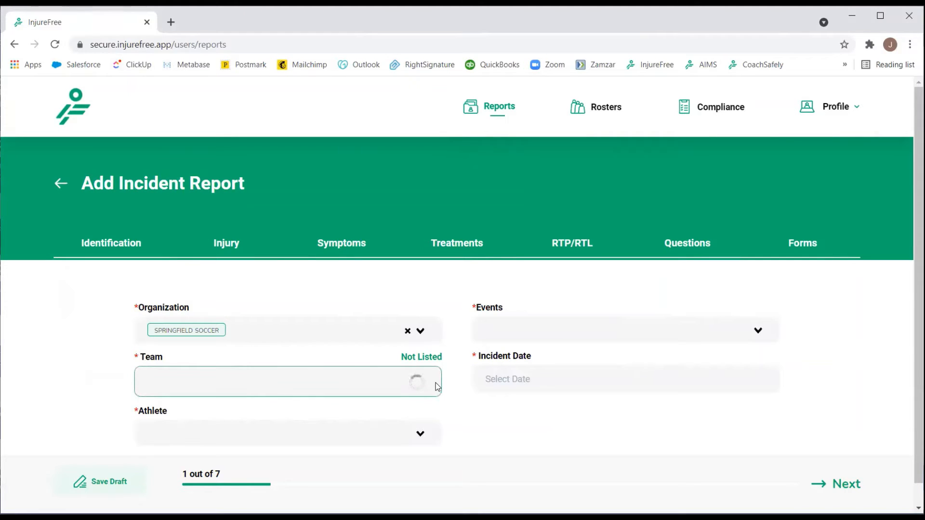
left_click(287, 381)
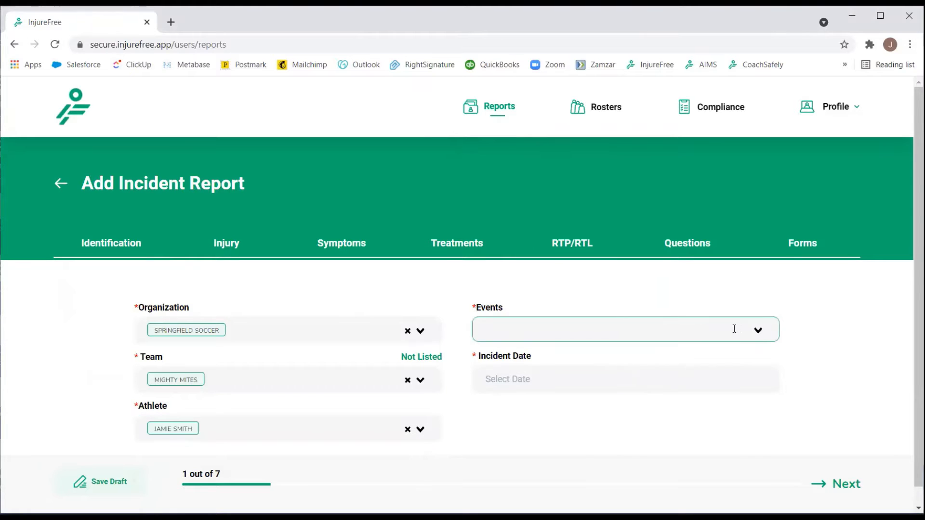
left_click(626, 329)
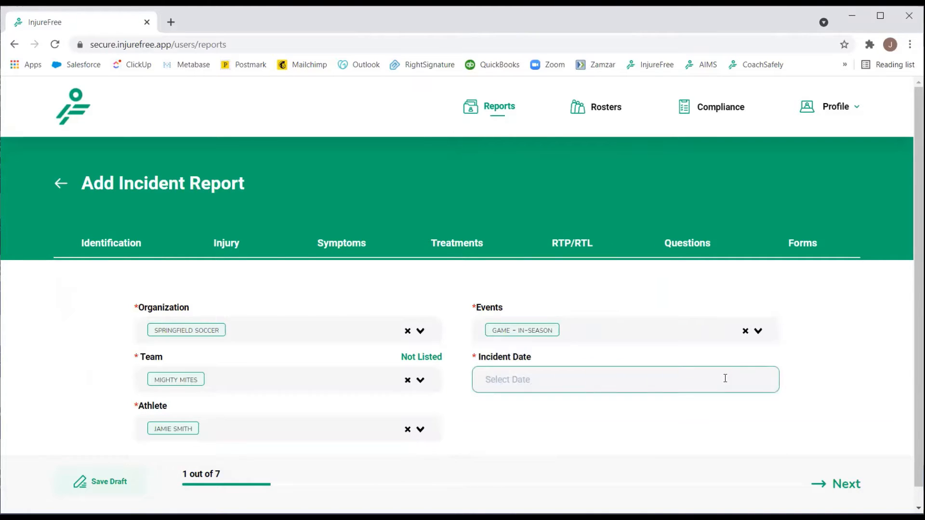
type("2021-10-13")
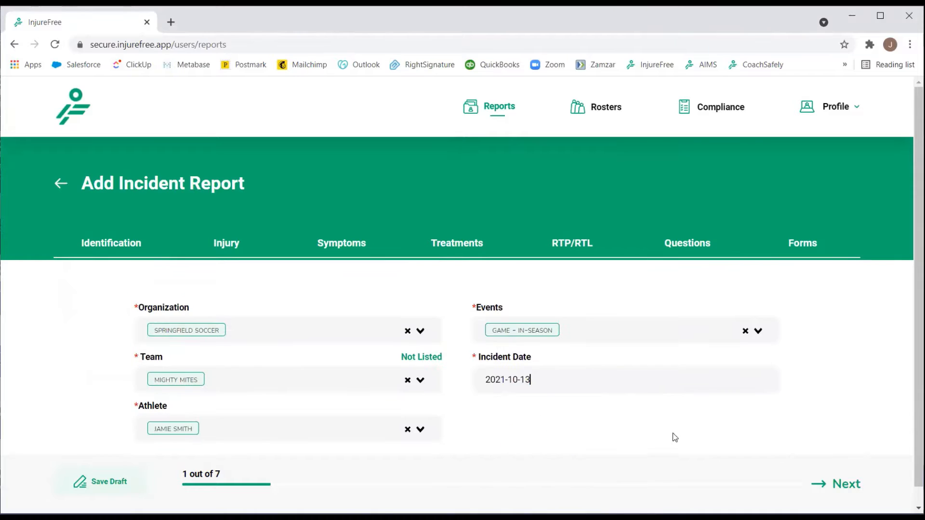
Step: Record a right calf injury described as 'athlete fell and pulled his calf muscle'
left_click(845, 484)
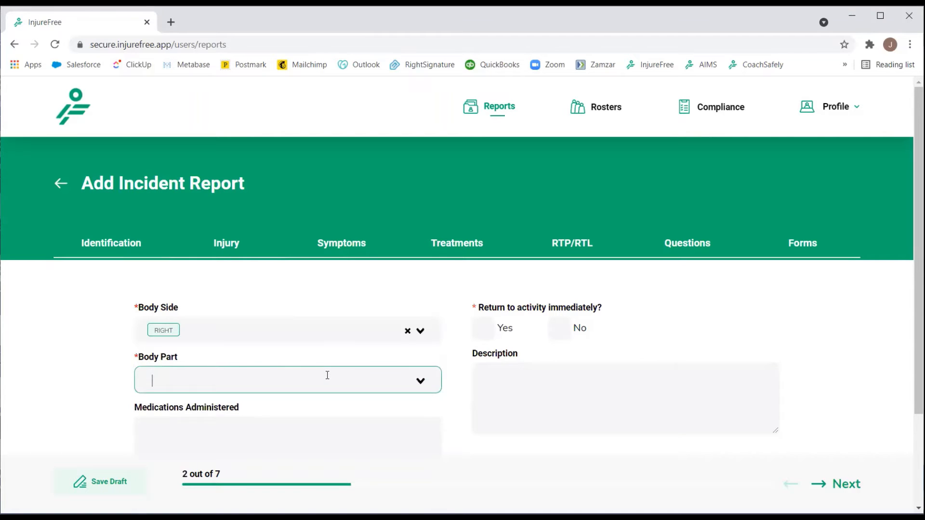
left_click(288, 379)
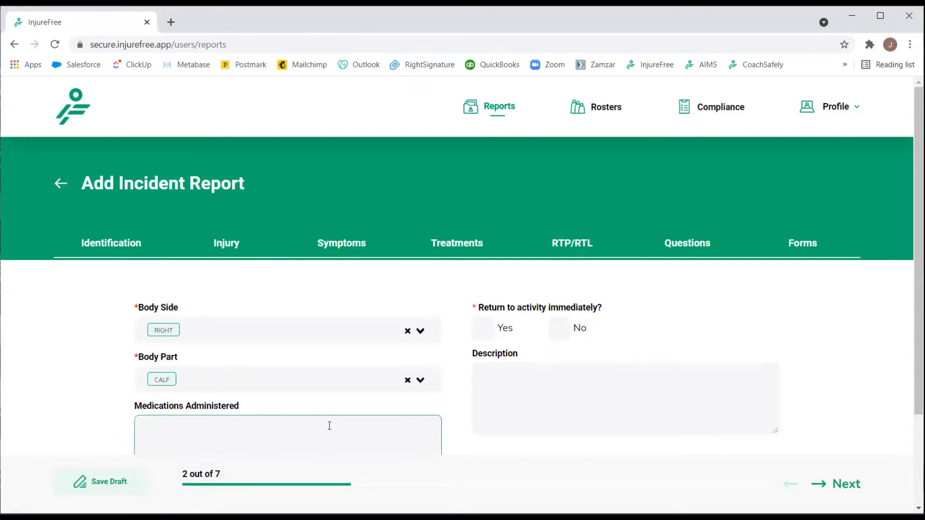
scroll("down", 3)
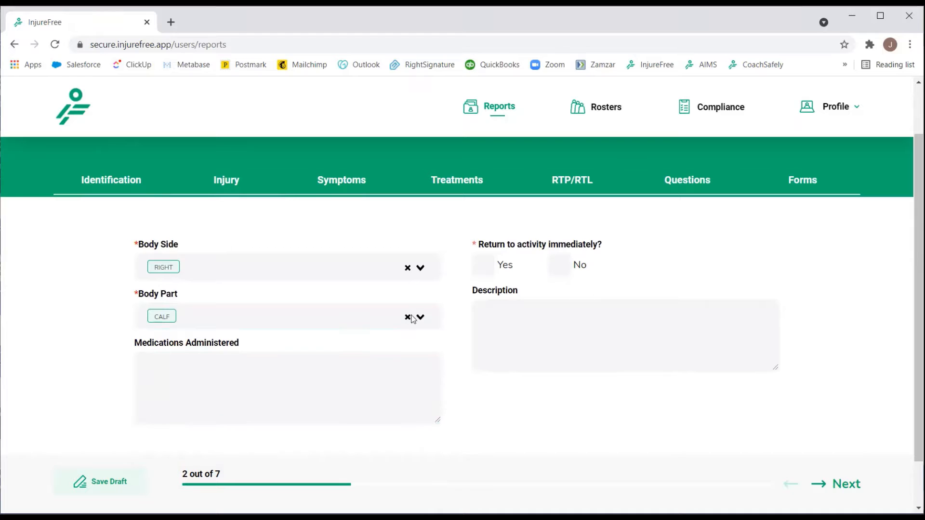
type("athlete fell and pulled his calf muscle")
type("none")
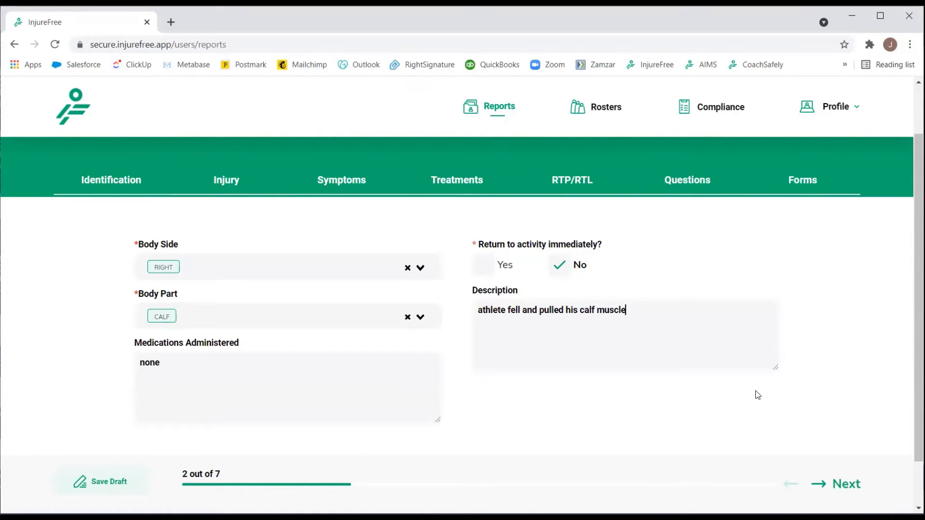
Step: Advance to the Symptoms step and save the report as a draft
left_click(846, 484)
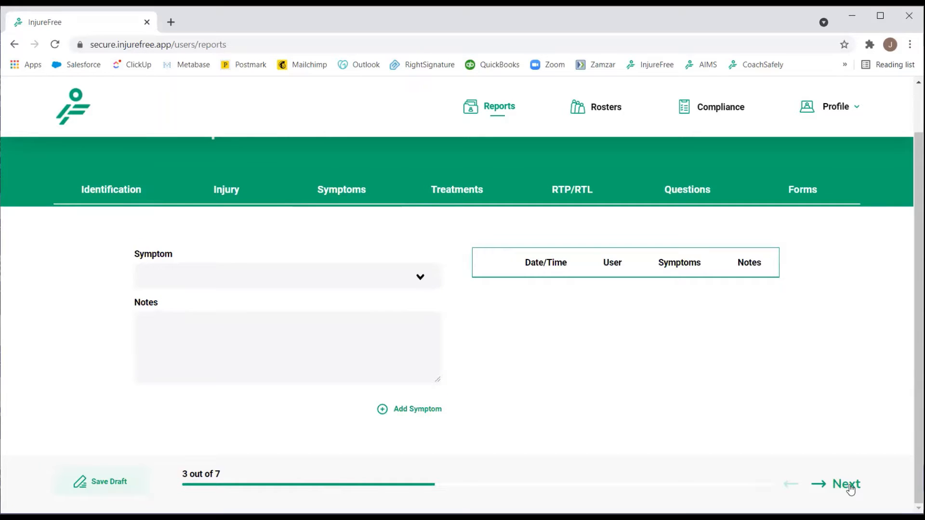
mouse_move(837, 477)
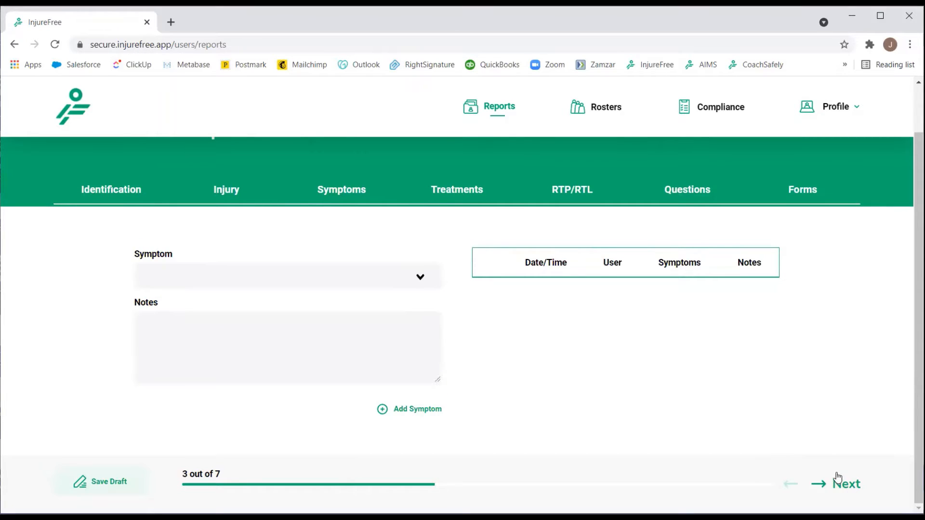
mouse_move(609, 365)
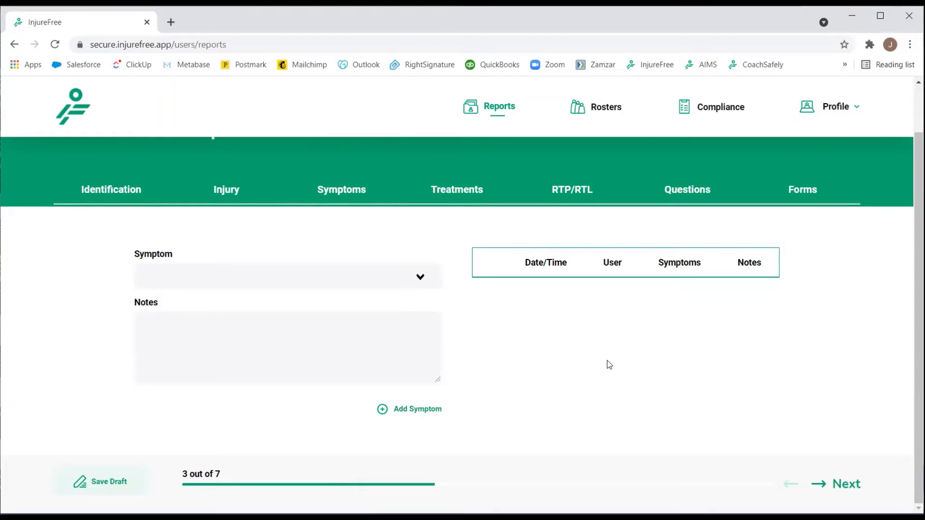
mouse_move(599, 362)
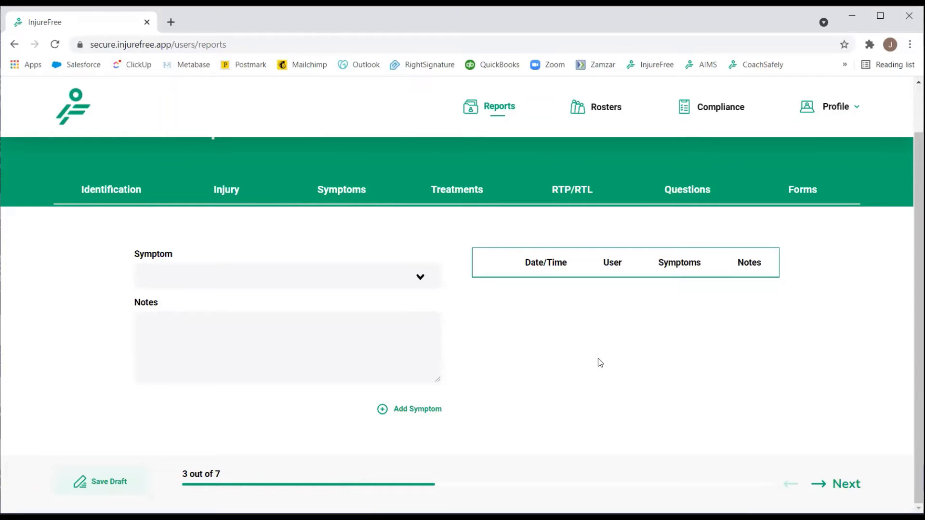
mouse_move(124, 440)
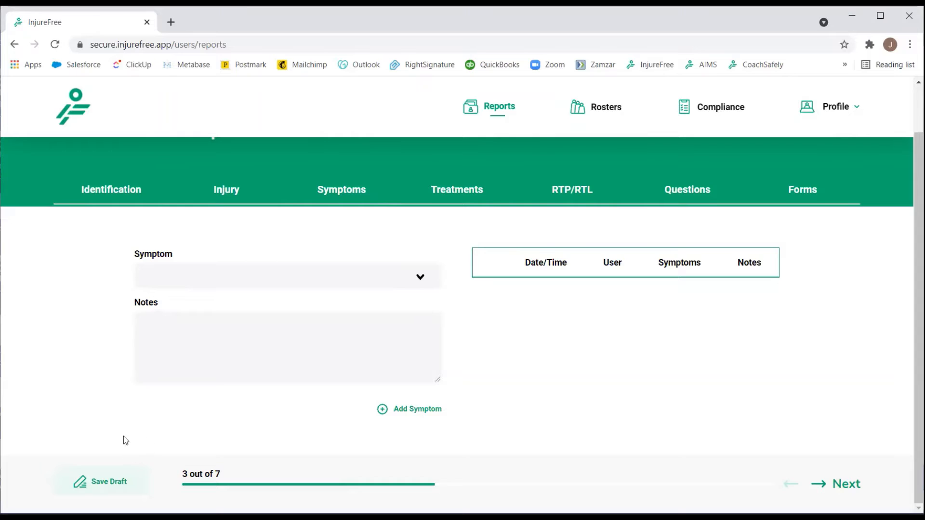
left_click(108, 481)
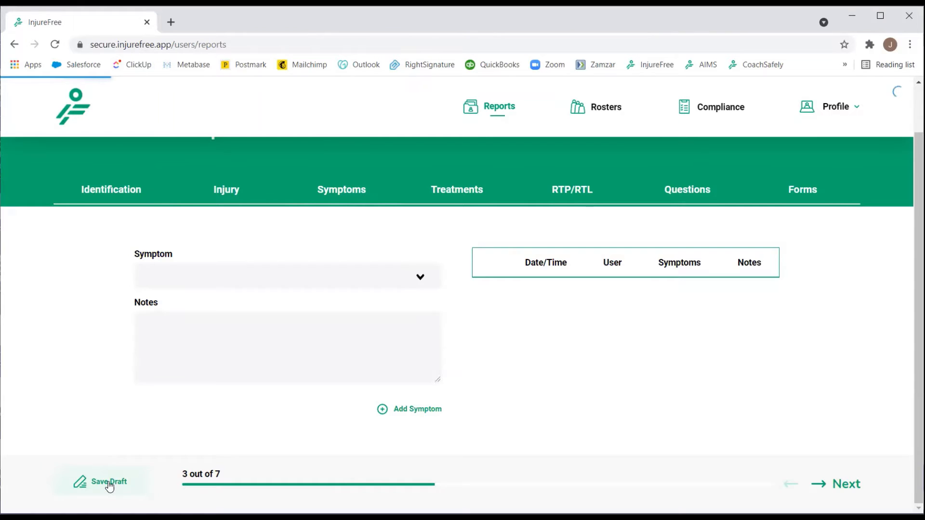
left_click(109, 481)
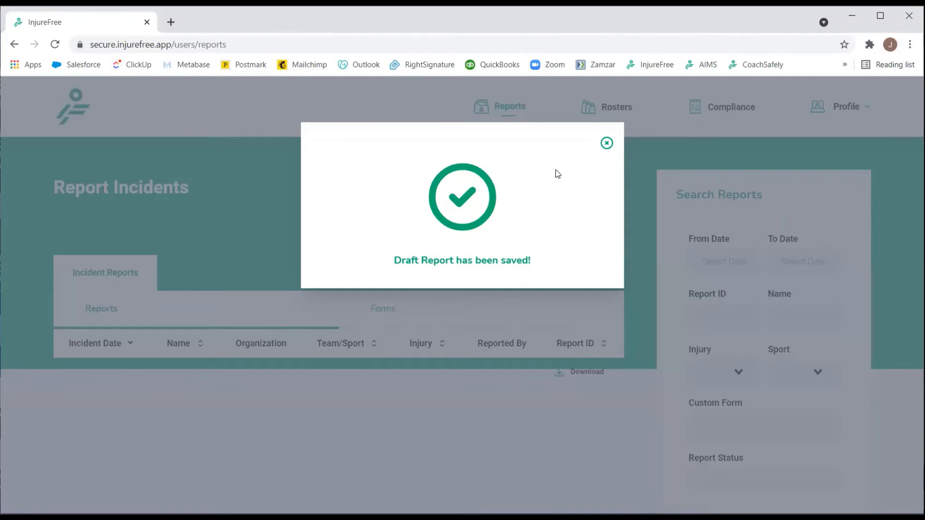
Step: Dismiss the draft-saved popup and reopen the saved draft from All Drafts
left_click(606, 142)
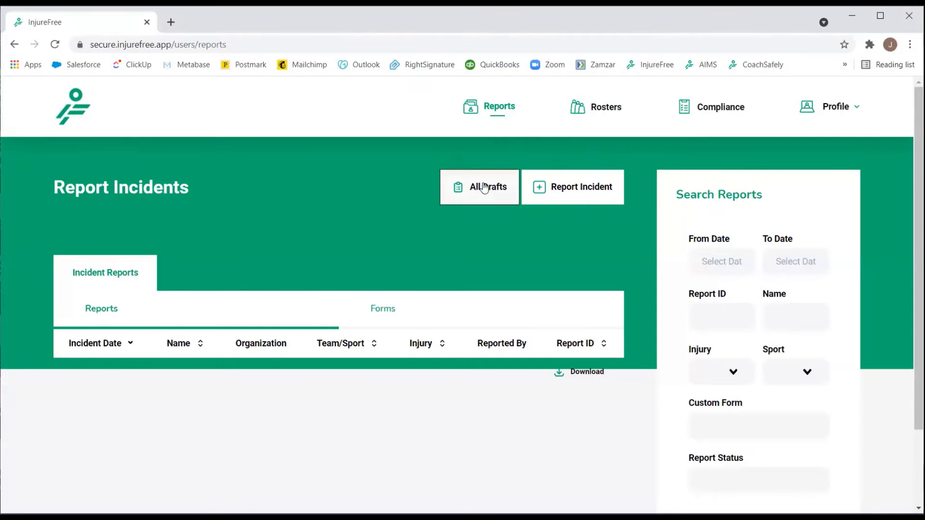
left_click(478, 186)
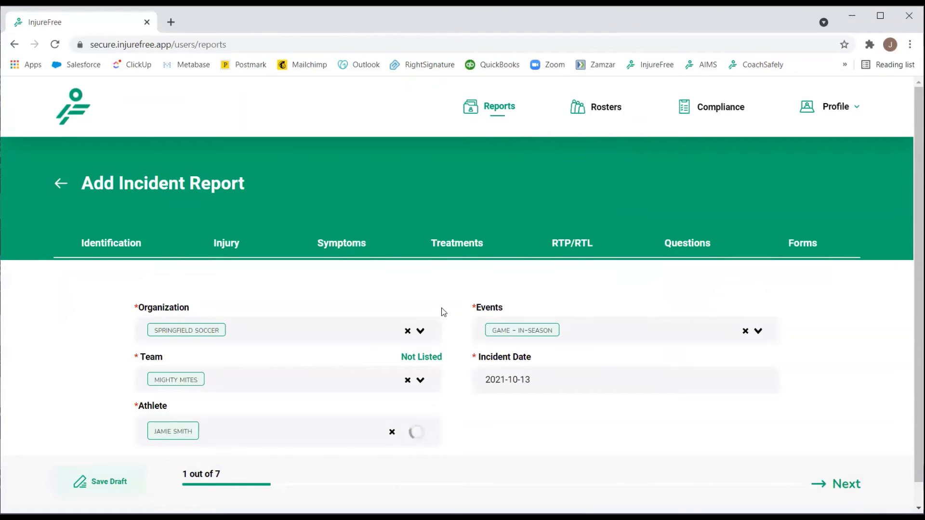
Step: Add Balance Problems and Blurred Vision as symptoms, then continue to treatments
left_click(341, 243)
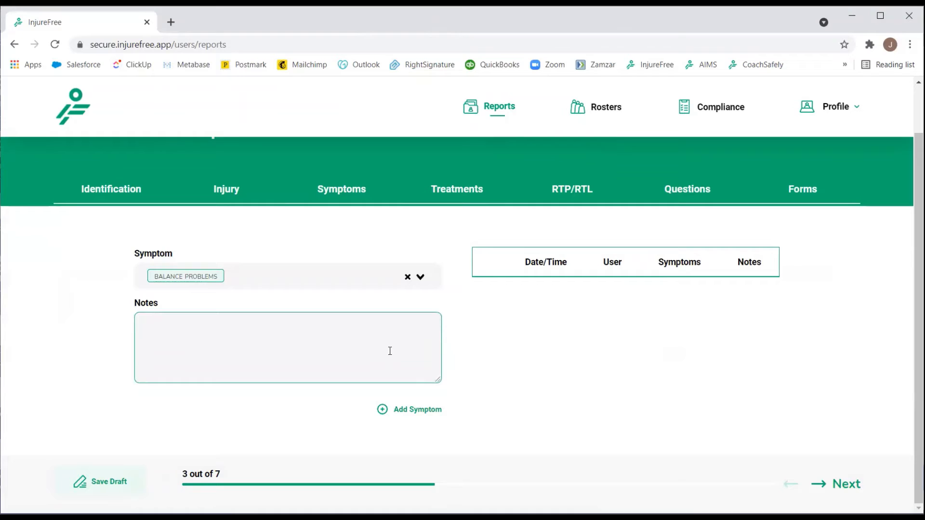
left_click(408, 410)
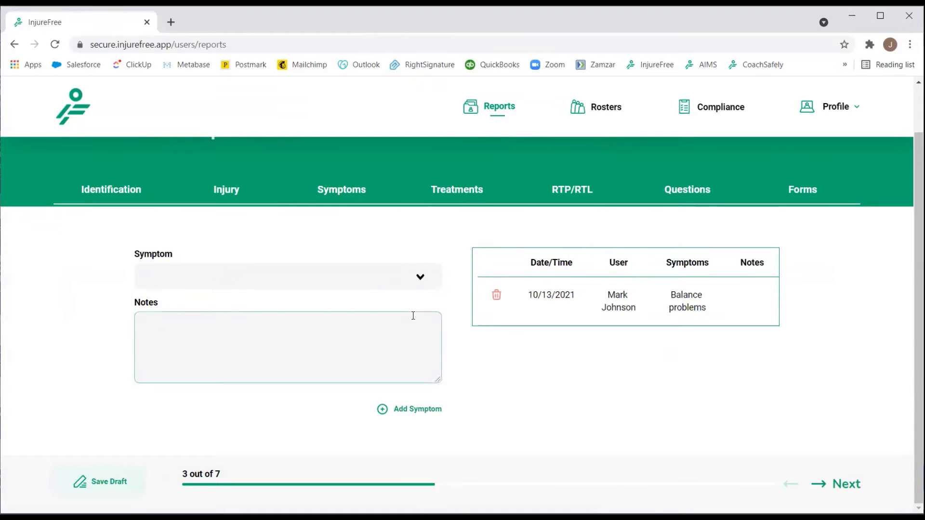
left_click(287, 276)
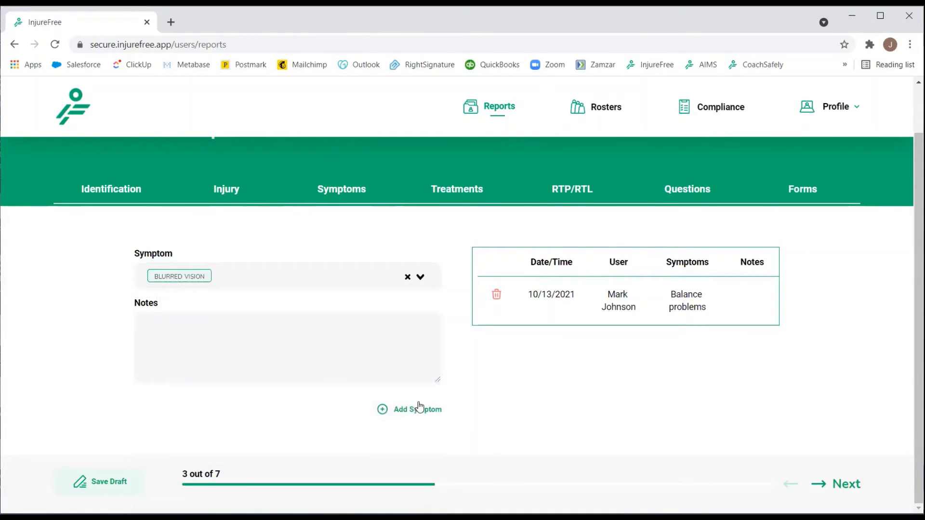
left_click(416, 409)
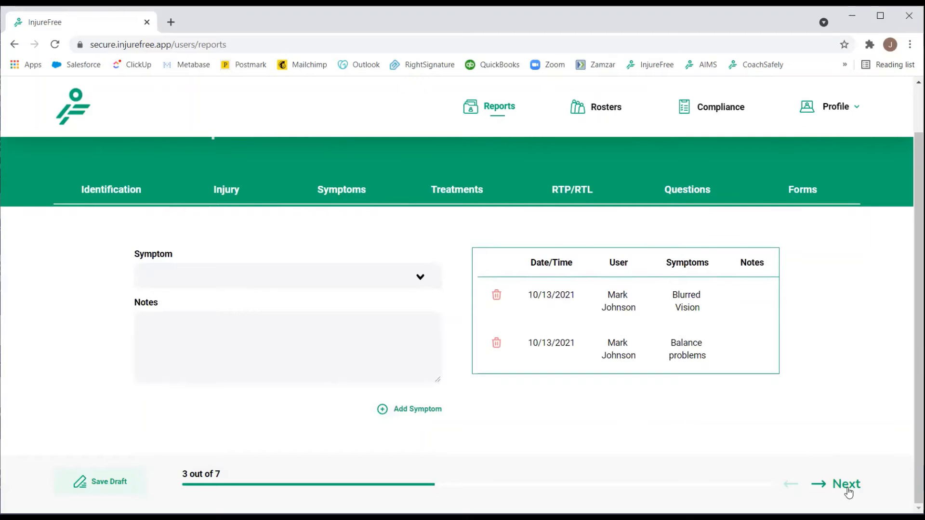
left_click(846, 483)
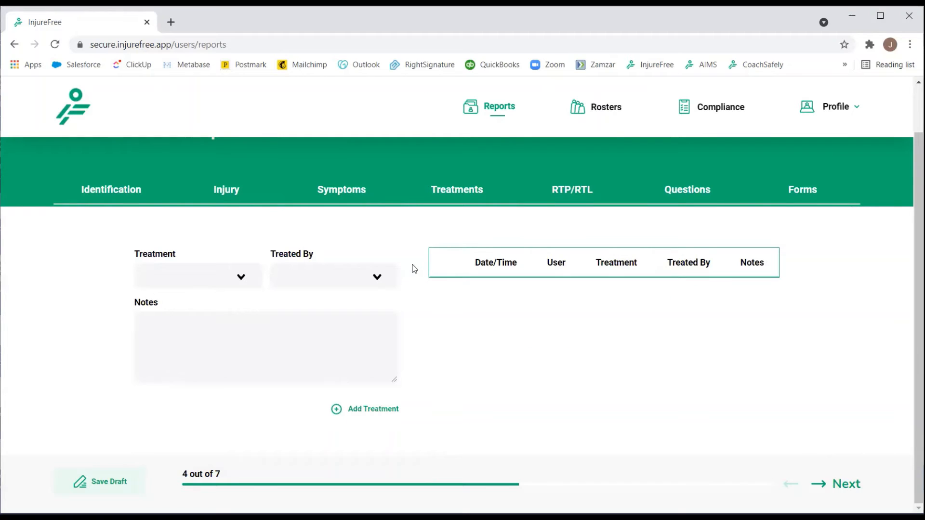
Step: Add a Bandage treatment by the Athletic Trainer and continue to return-to-play
left_click(197, 275)
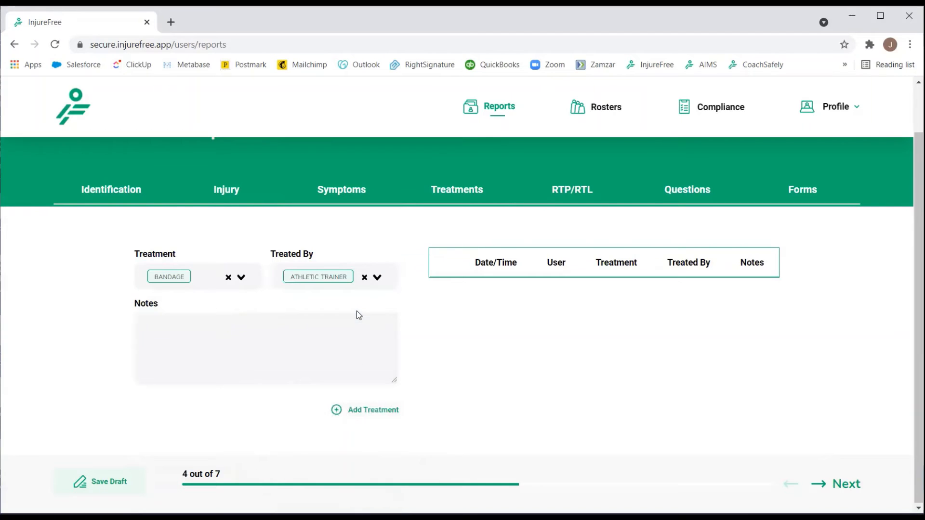
left_click(266, 347)
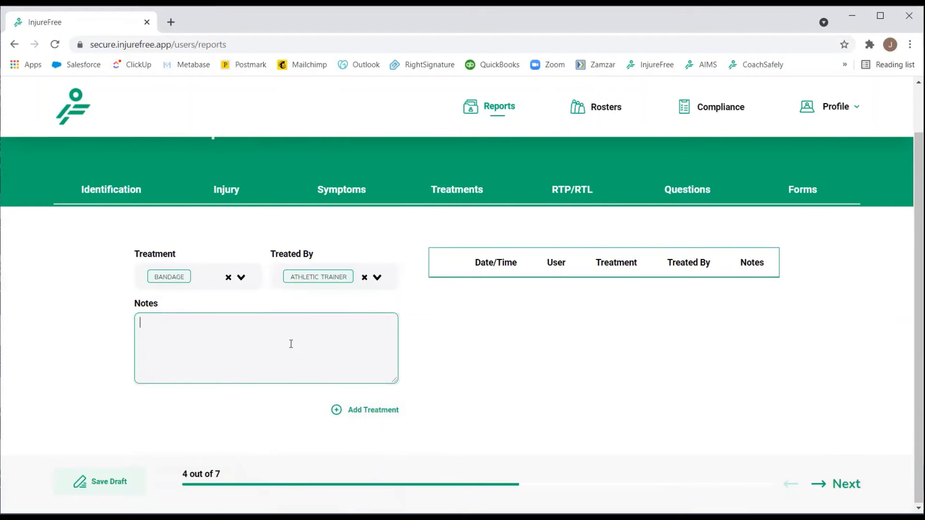
left_click(240, 276)
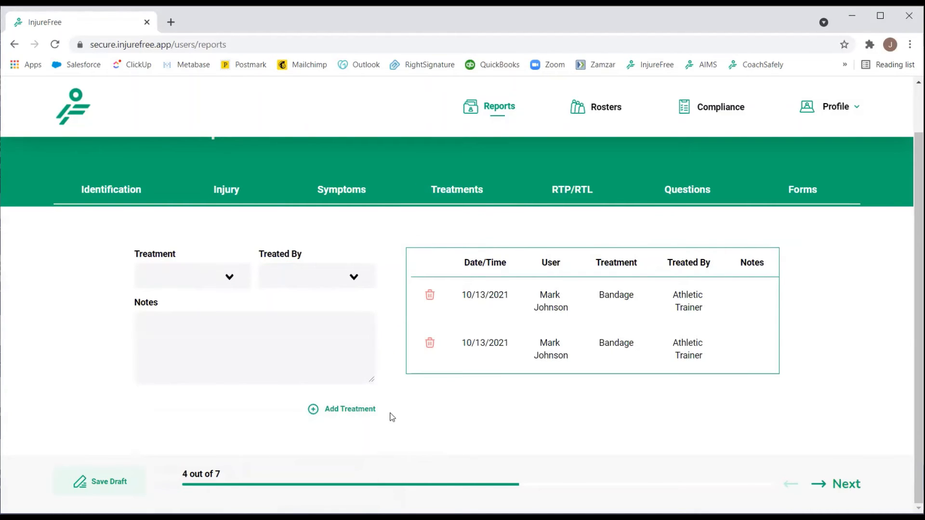
left_click(845, 484)
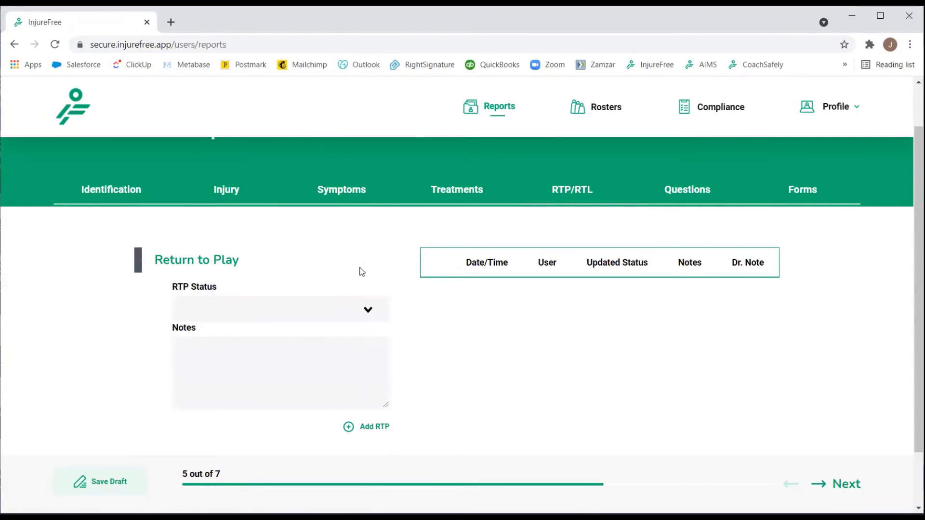
Step: Add a Not Cleared return-to-play status entry
left_click(278, 310)
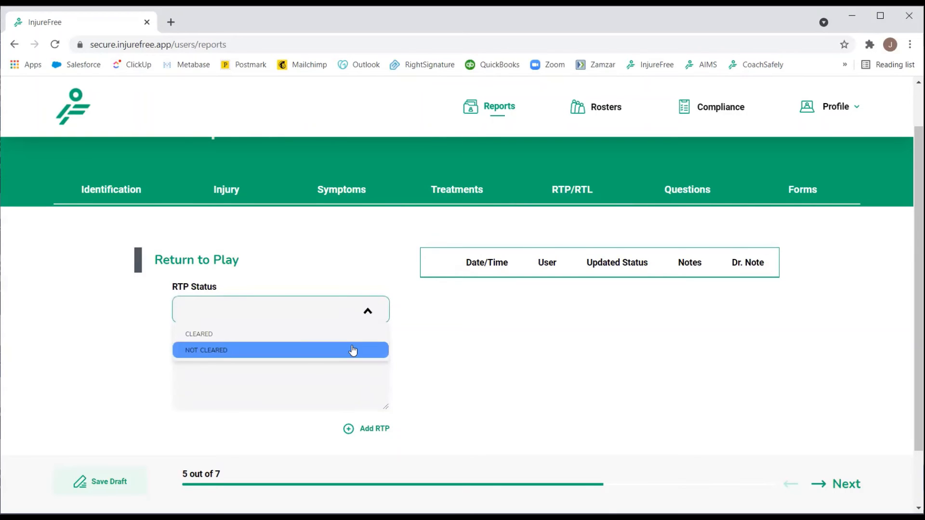
left_click(280, 350)
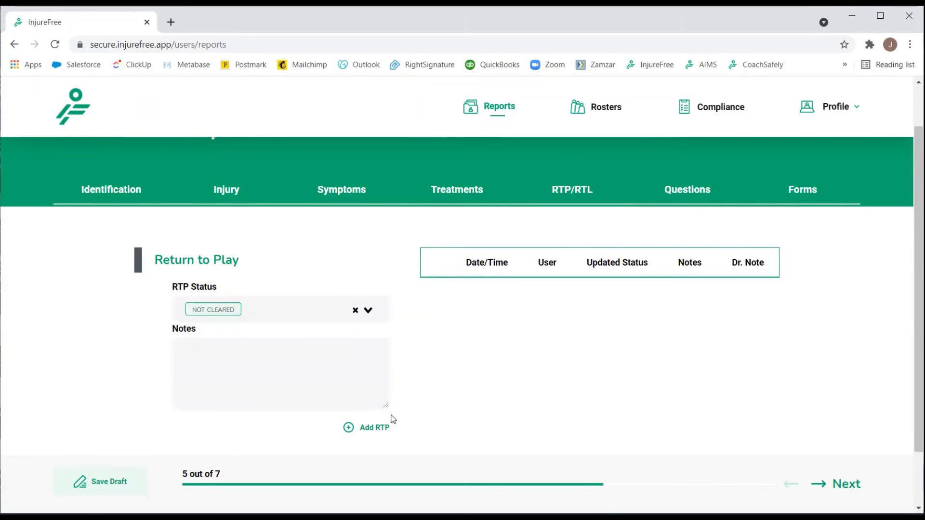
left_click(367, 427)
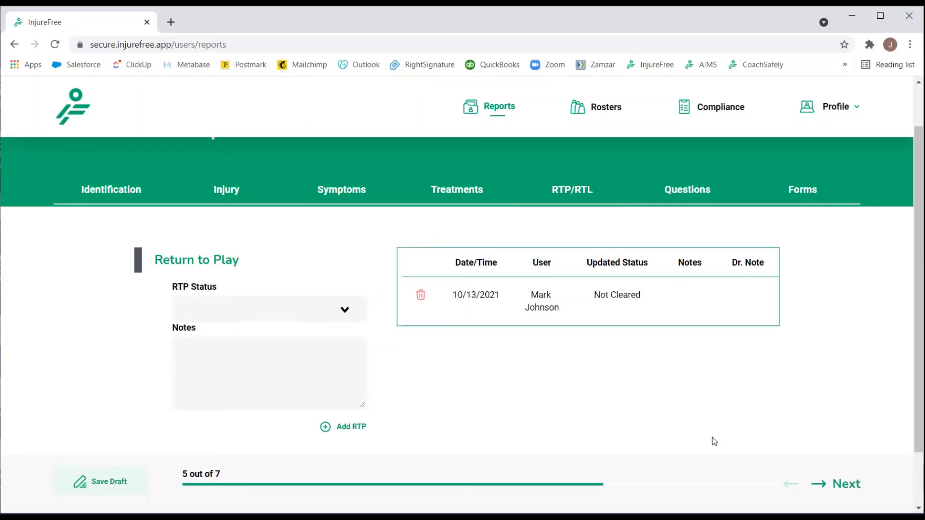
Step: Answer that the injury involved contact with a goal post, then continue to forms
left_click(836, 483)
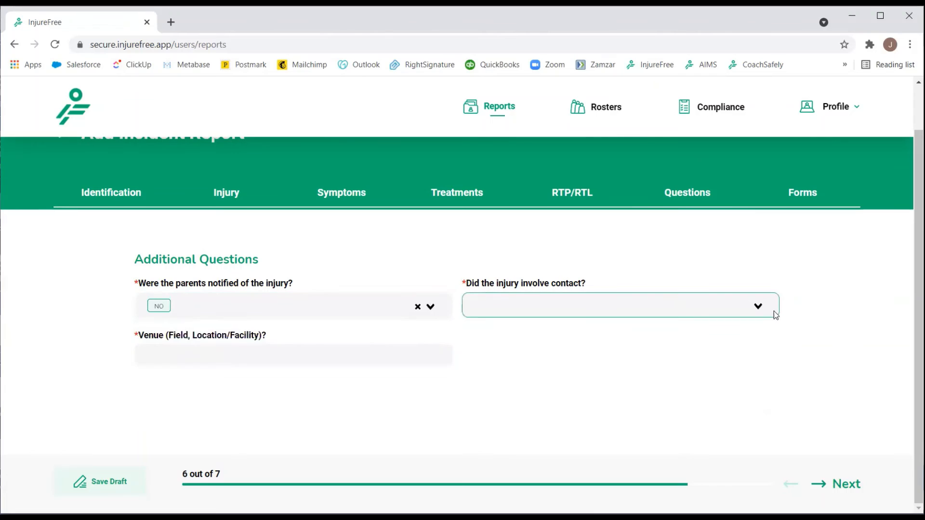
left_click(619, 306)
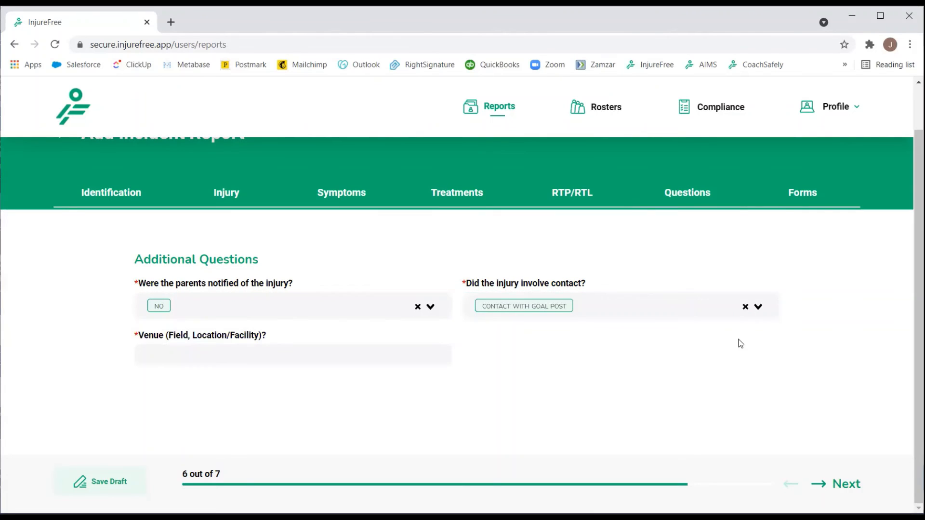
left_click(846, 484)
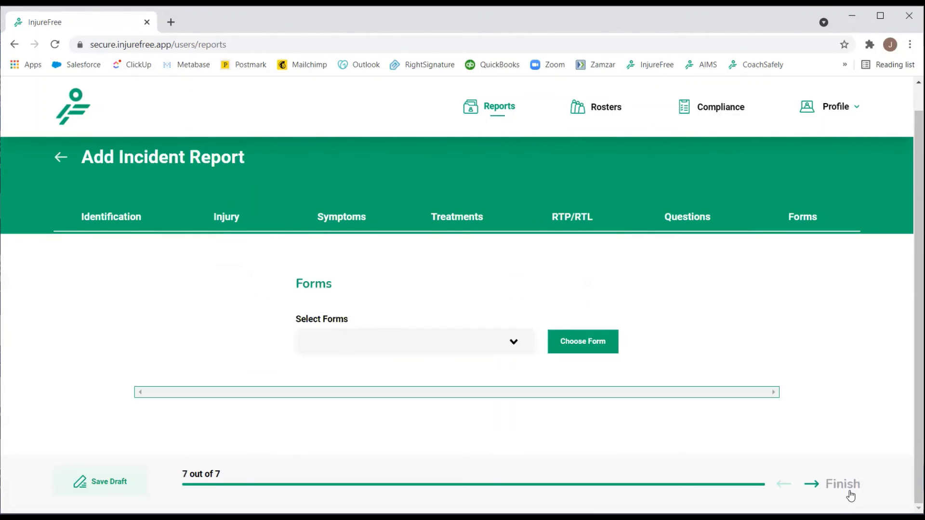
mouse_move(718, 344)
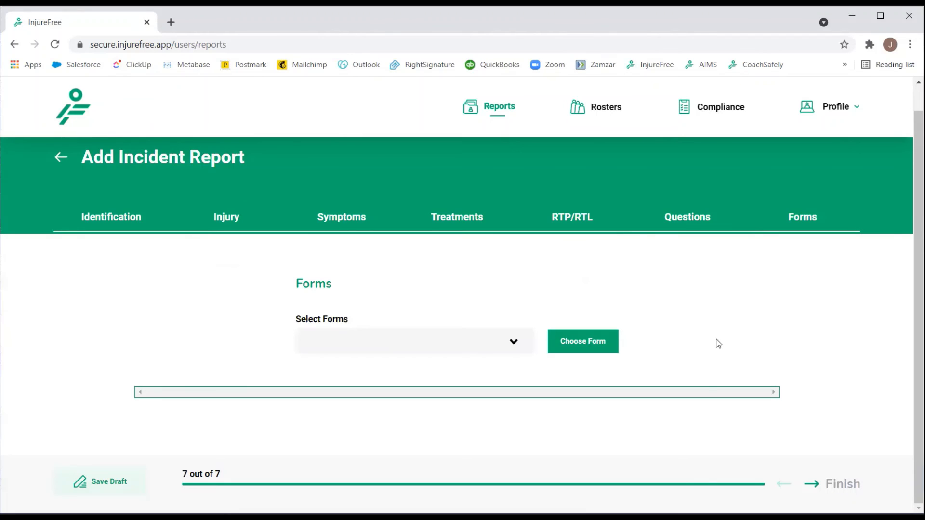
mouse_move(693, 321)
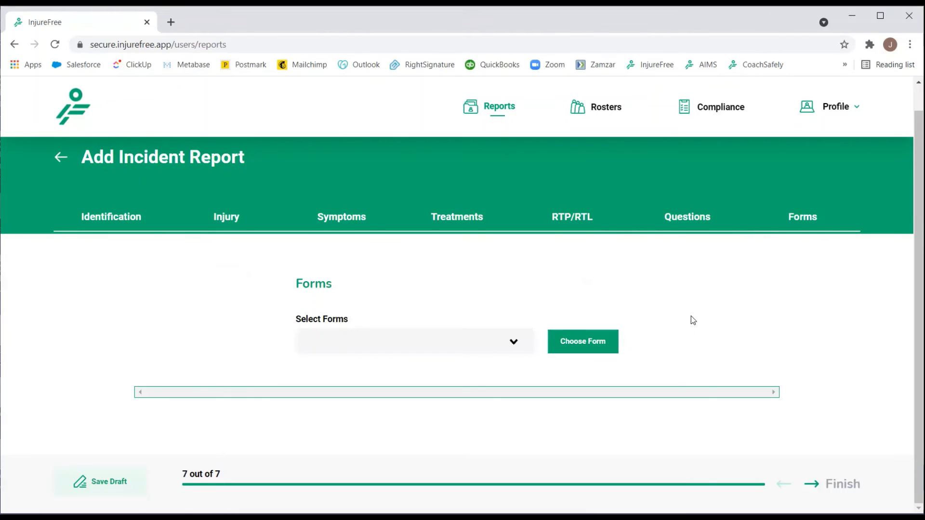
Step: Finish the report without attaching any form from the forms list
left_click(413, 341)
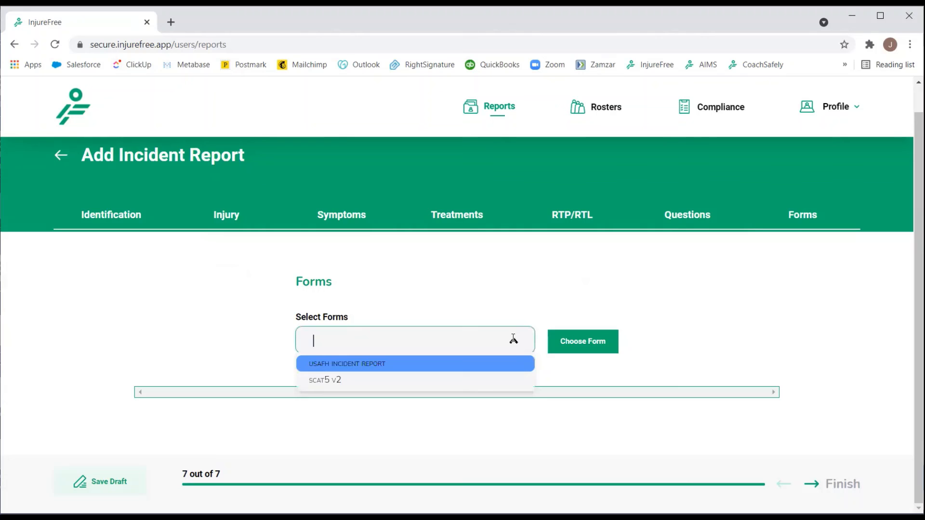
left_click(516, 303)
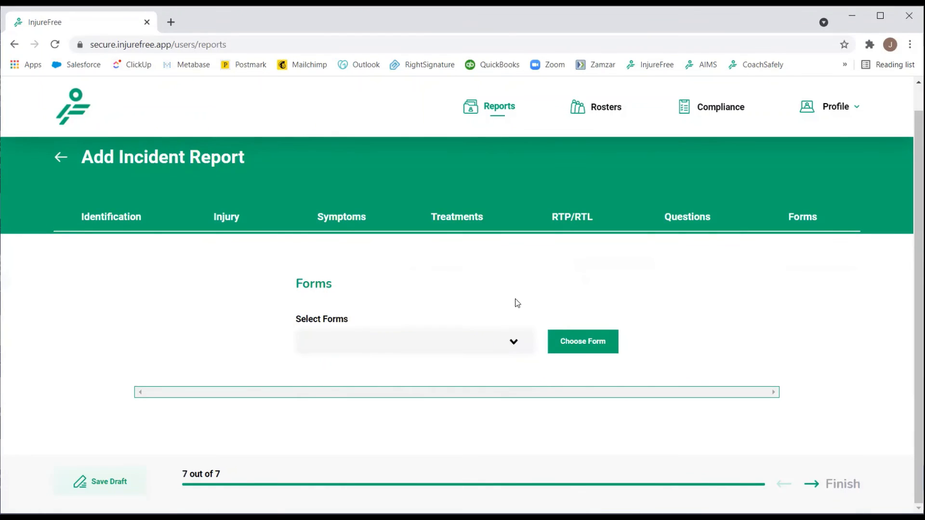
left_click(843, 483)
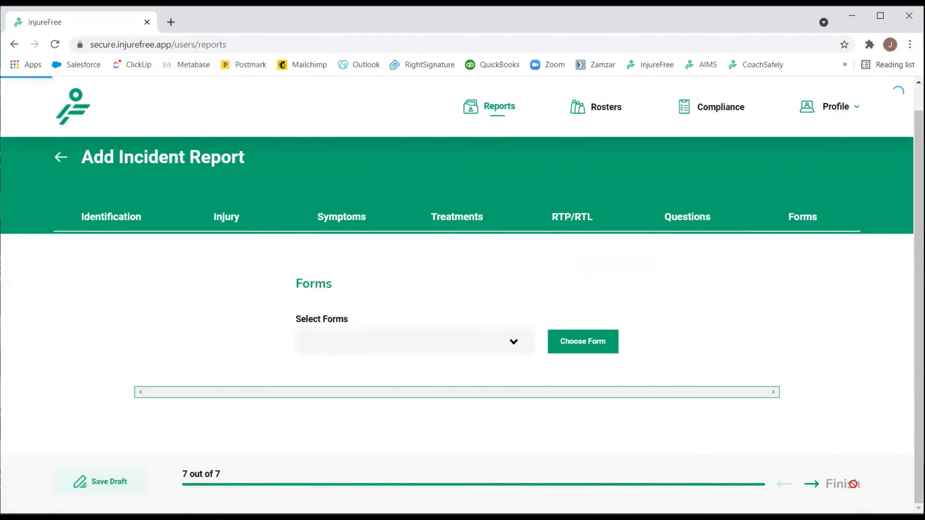
Step: Close the confirmation showing incident report ID LMWBGZ0
left_click(837, 484)
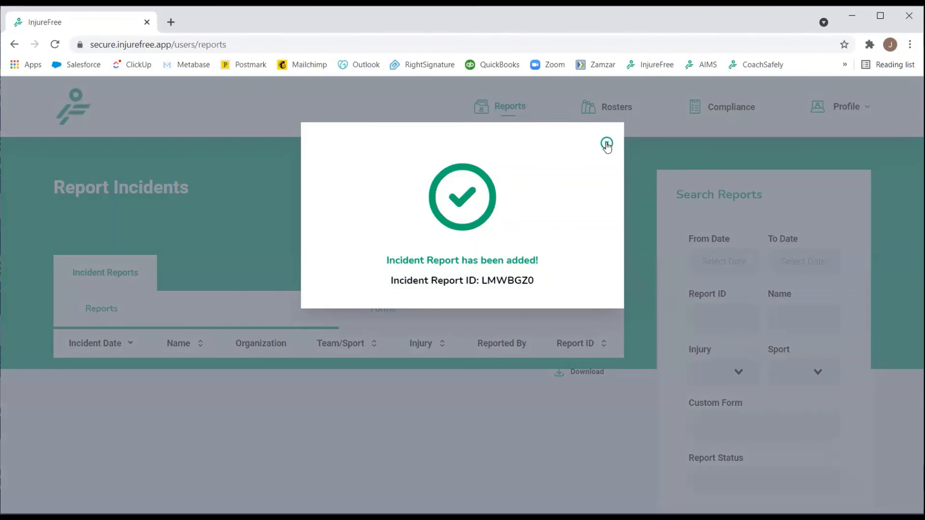
left_click(606, 144)
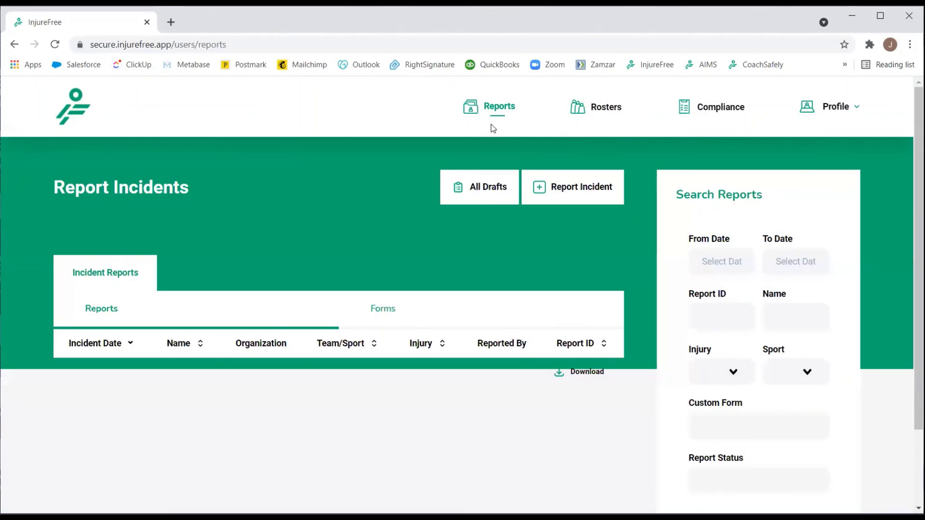